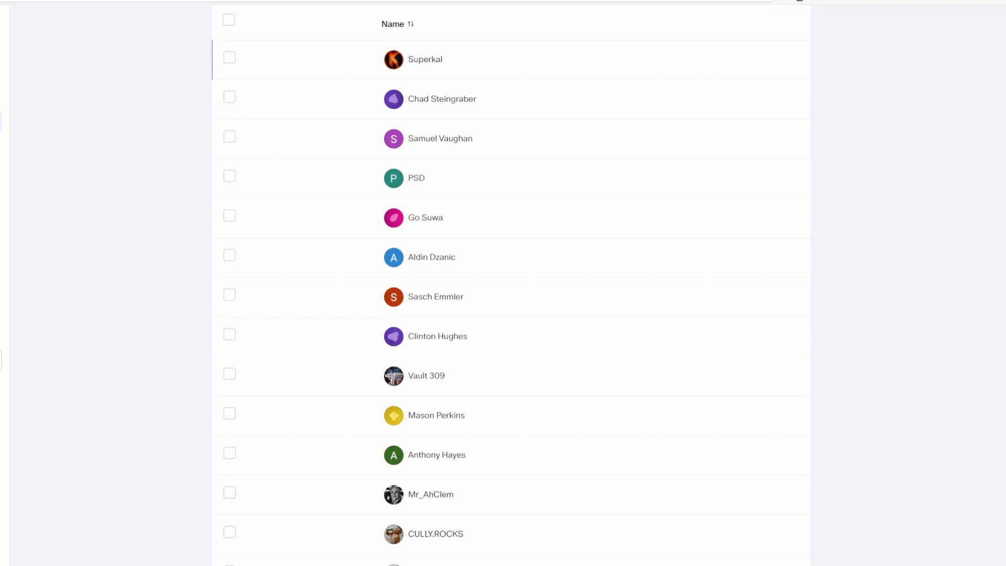
- Scroll down the folder listing to reach the MrWhiz_UGASP v1.0.rar archive
{"action": "scroll", "scroll_direction": "down", "scroll_amount": 3}
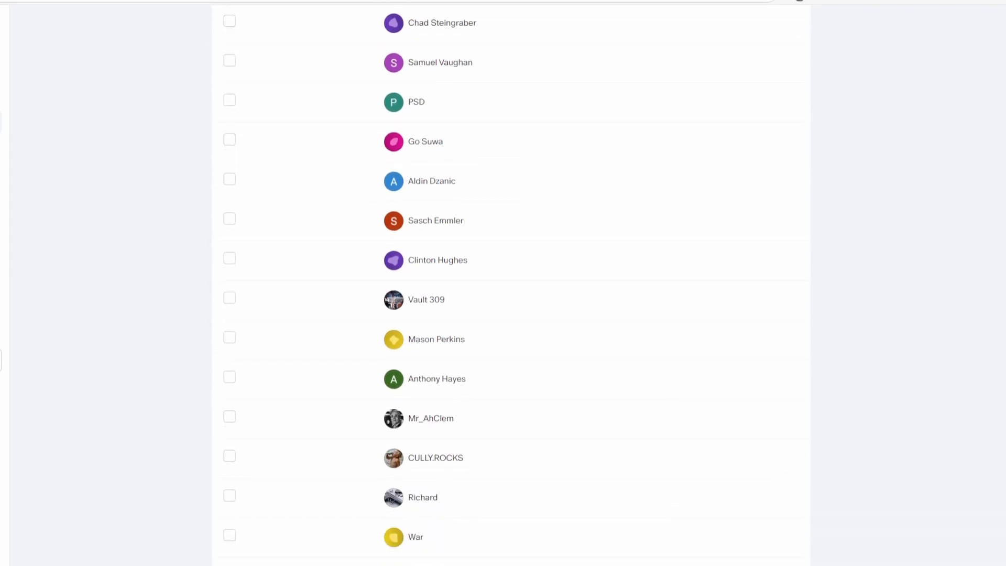
{"action": "scroll", "scroll_direction": "down", "scroll_amount": 3}
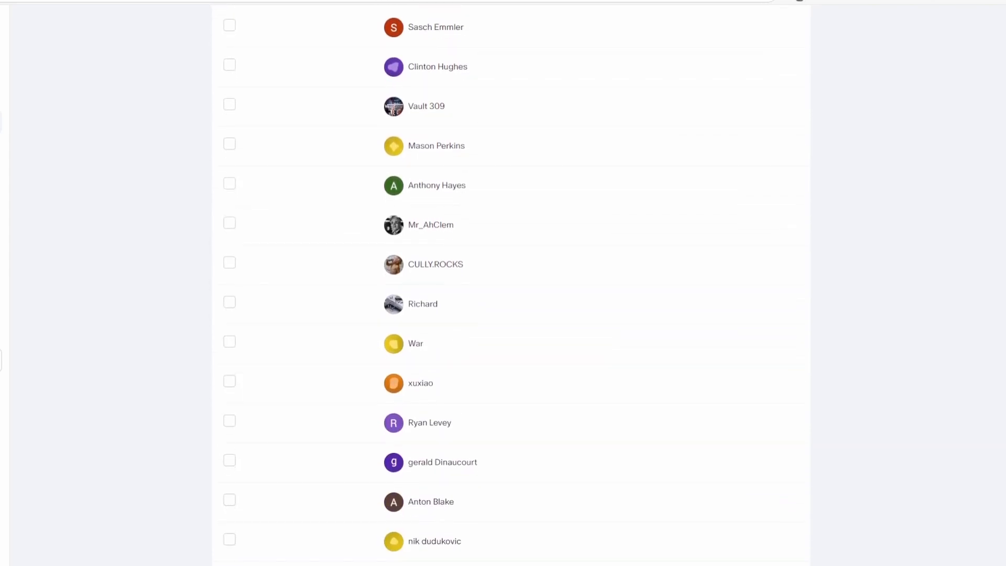
{"action": "scroll", "scroll_direction": "down", "scroll_amount": 3}
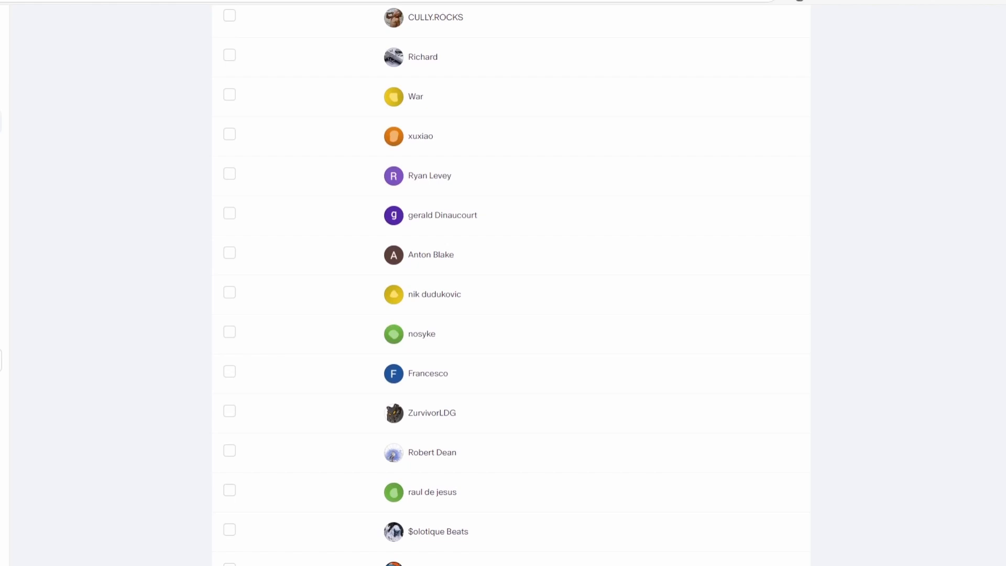
{"action": "scroll", "scroll_direction": "down", "scroll_amount": 3}
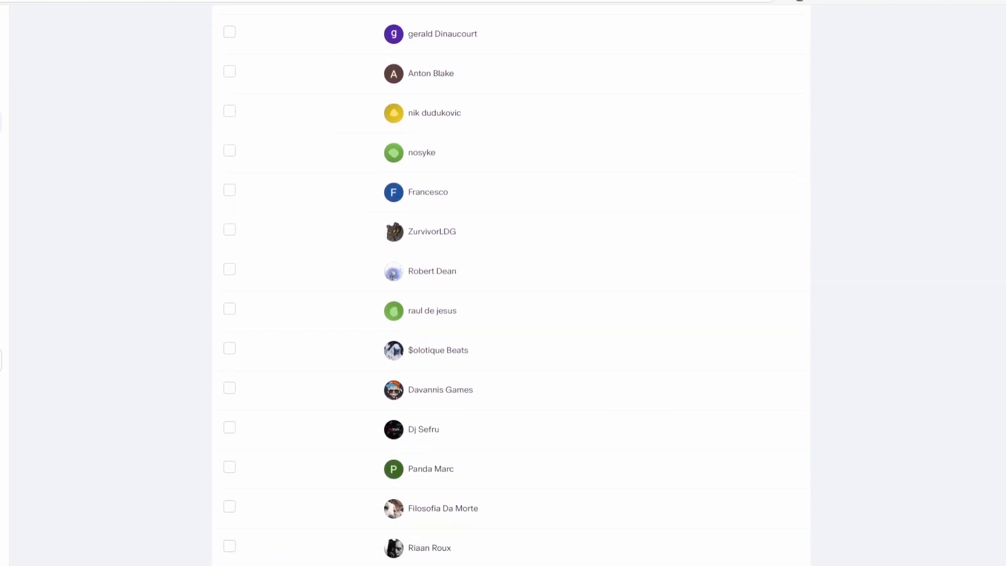
{"action": "scroll", "scroll_direction": "down", "scroll_amount": 3}
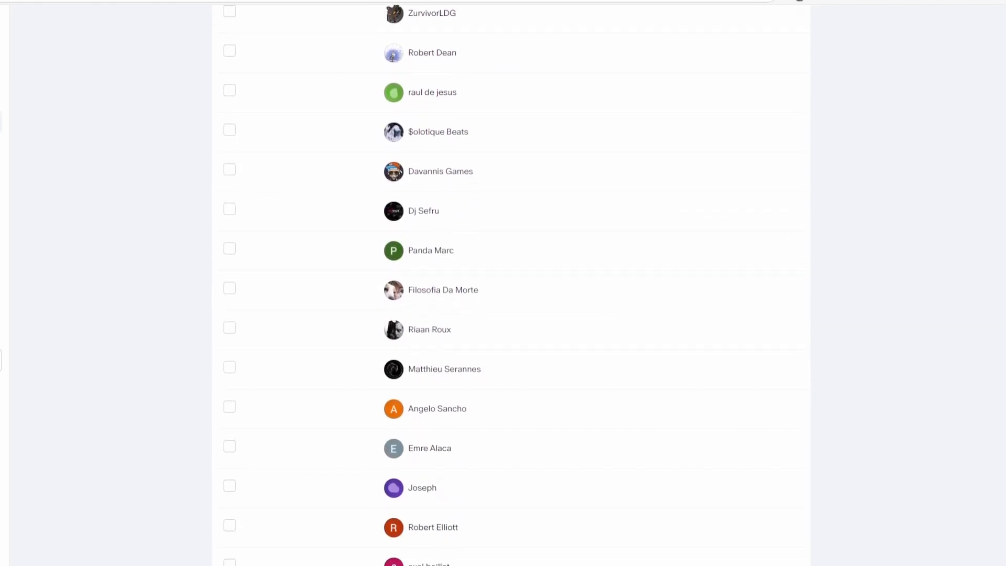
{"action": "scroll", "scroll_direction": "down", "scroll_amount": 3}
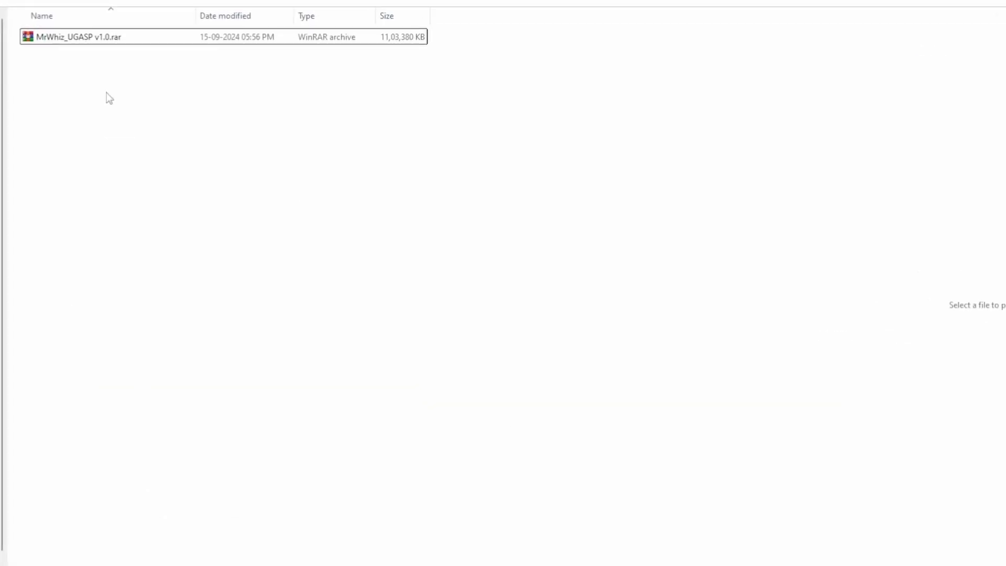
- Extract MrWhiz_UGASP v1.0.rar to its own MrWhiz_UGASP v1.0\ folder via the context menu
{"action": "right_click", "coordinate": [76, 36]}
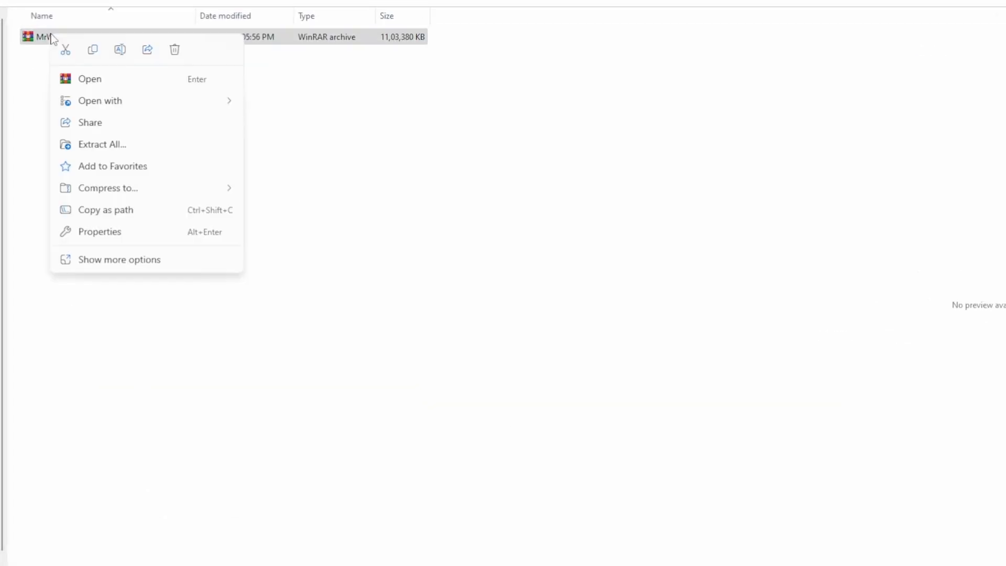
{"action": "left_click", "coordinate": [118, 259]}
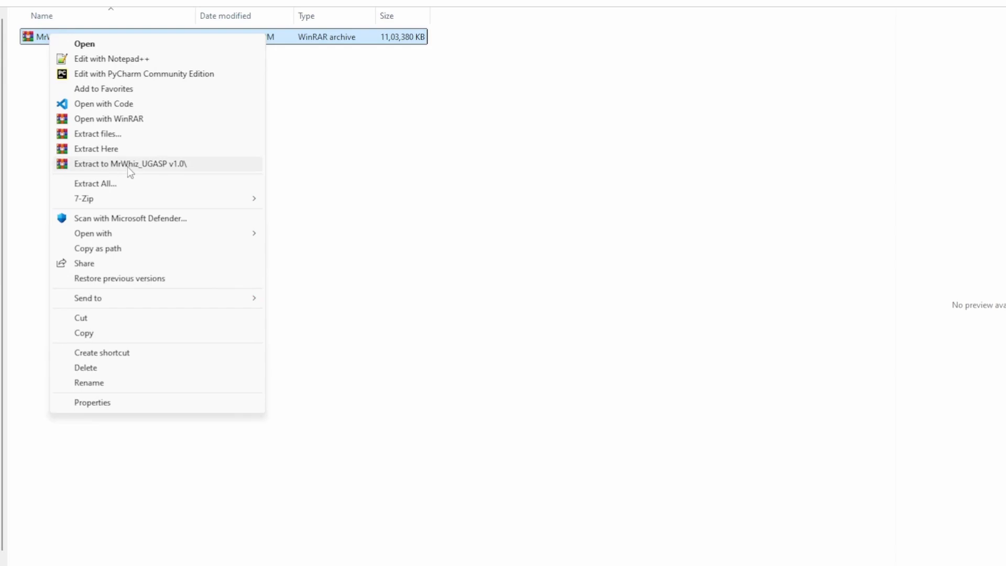
{"action": "left_click", "coordinate": [129, 163]}
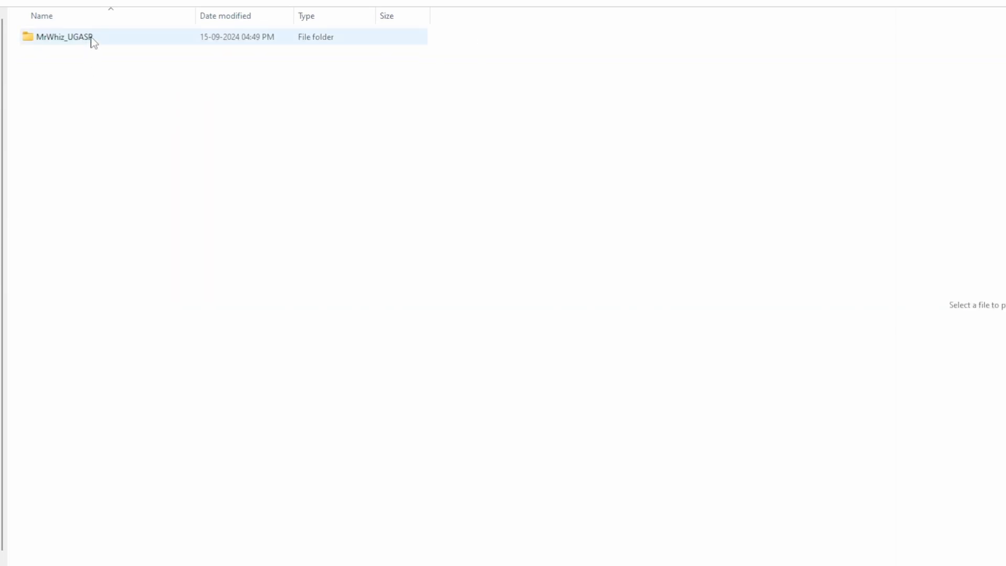
{"action": "double_click", "coordinate": [63, 36]}
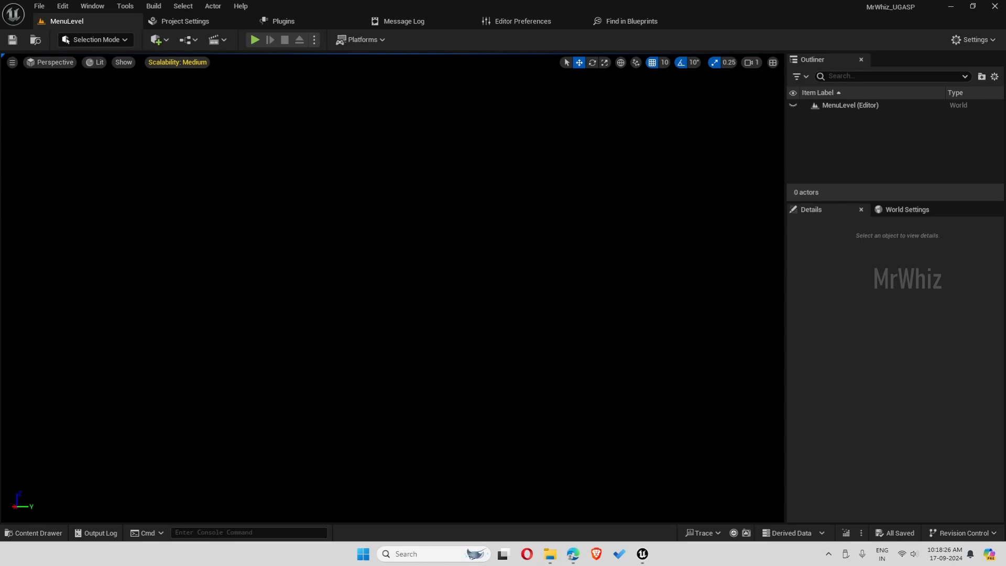
{"action": "mouse_move", "coordinate": [440, 268]}
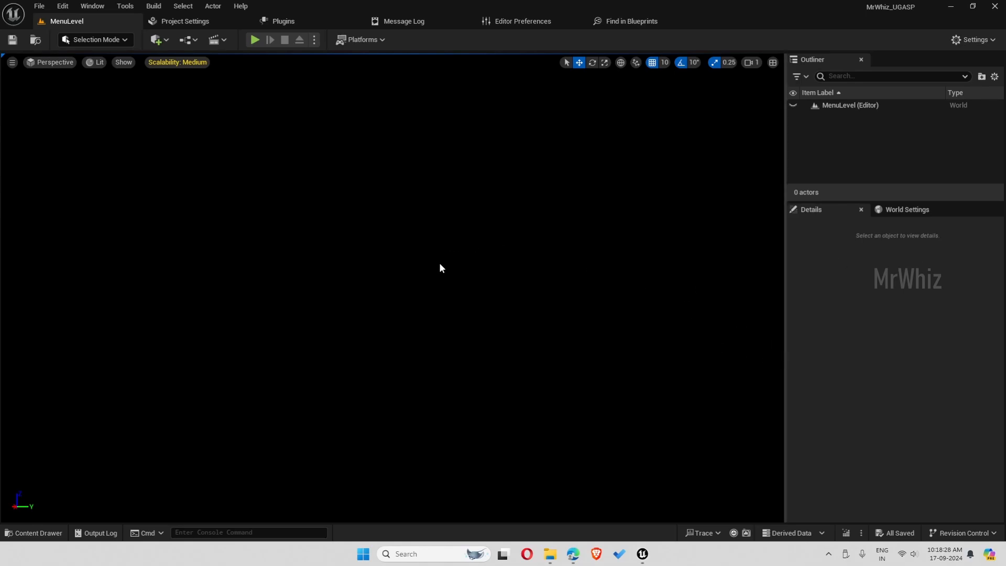
- Load the DefaultLevel map from the Content Drawer's Levels folder
{"action": "left_click", "coordinate": [34, 532]}
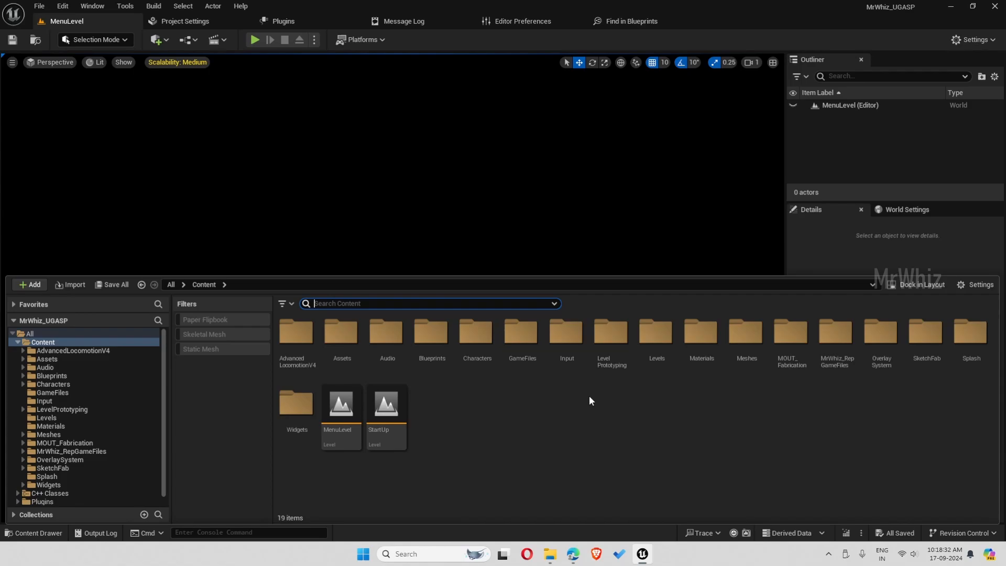
{"action": "mouse_move", "coordinate": [488, 473]}
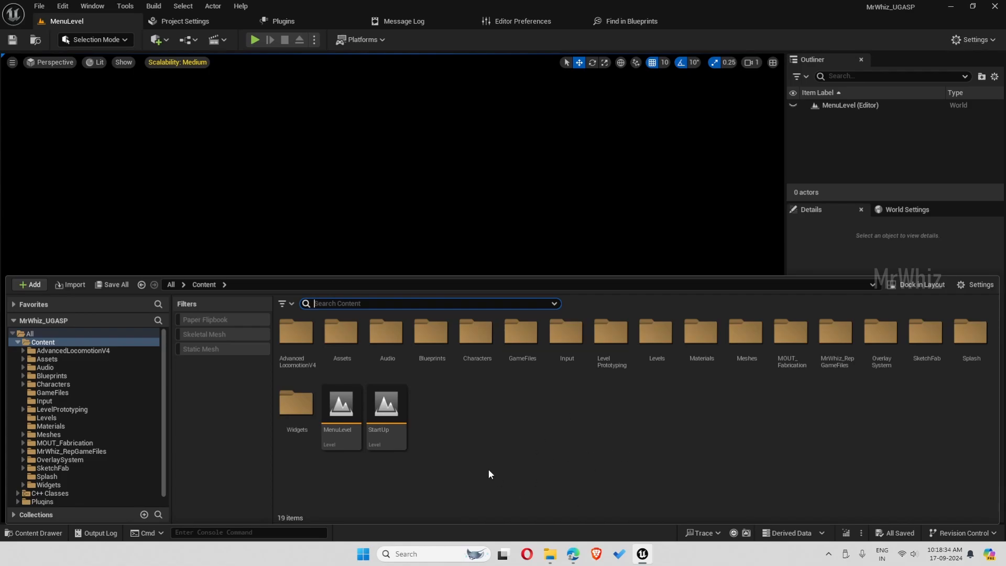
{"action": "mouse_move", "coordinate": [655, 339]}
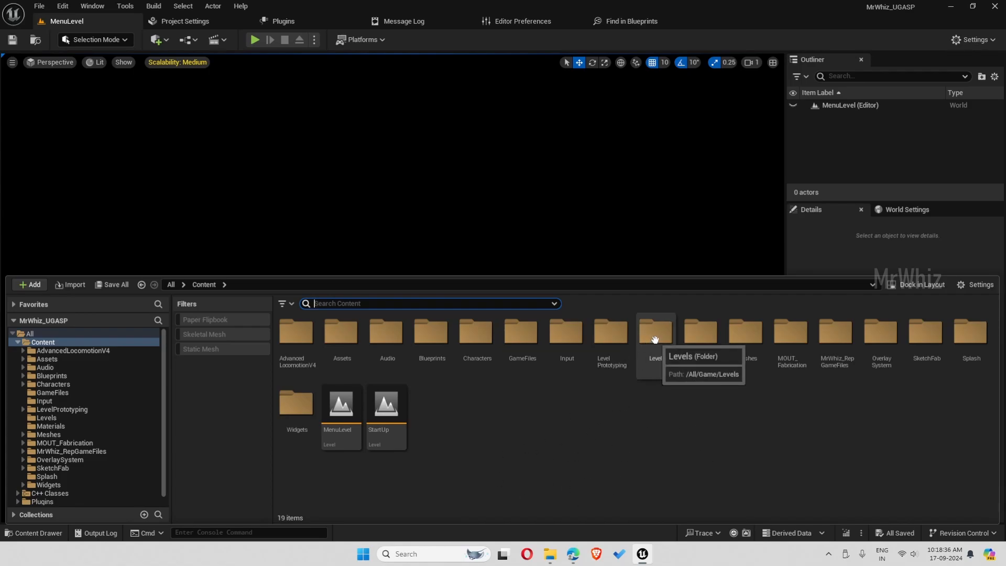
{"action": "double_click", "coordinate": [655, 333]}
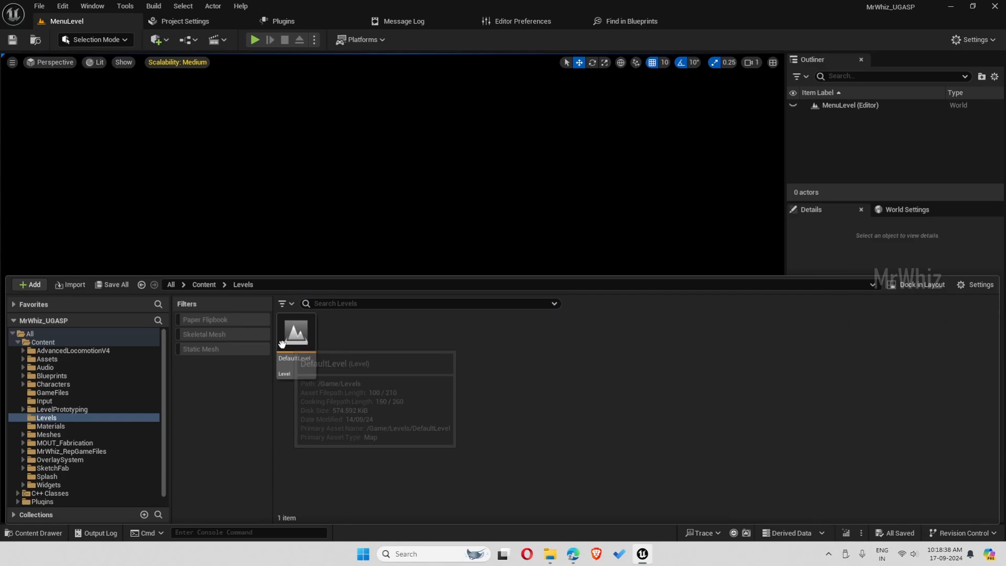
{"action": "double_click", "coordinate": [296, 334]}
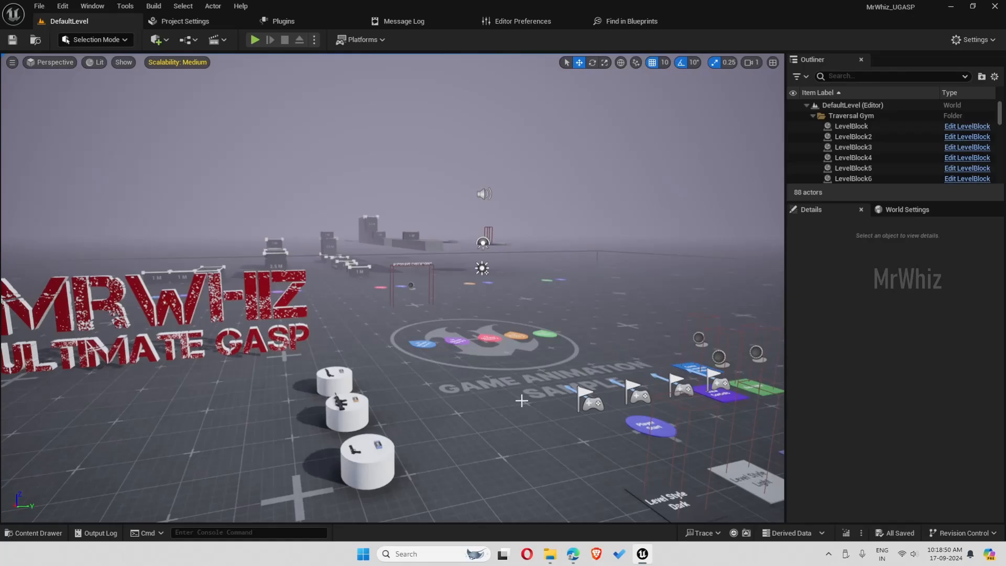
{"action": "mouse_move", "coordinate": [49, 544]}
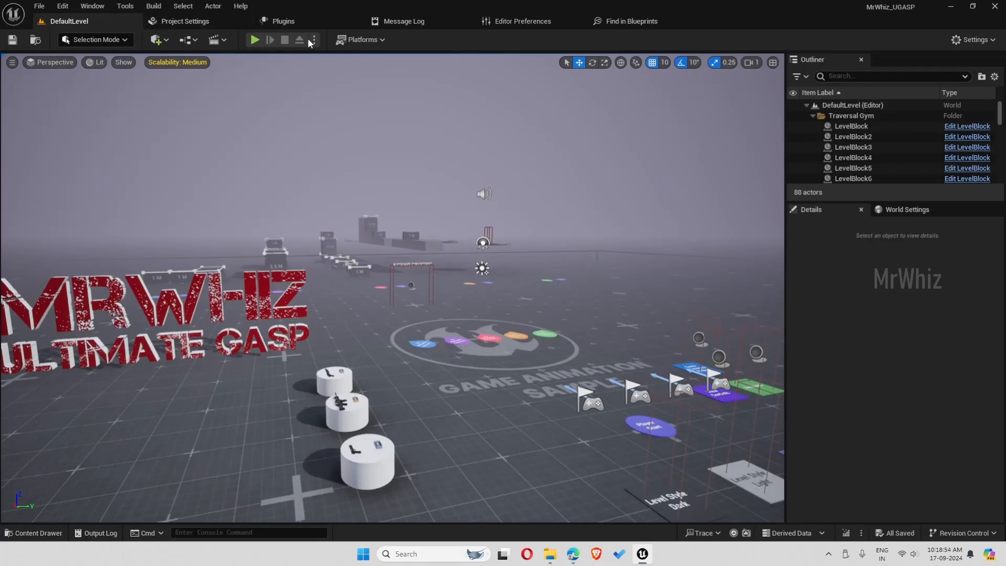
{"action": "mouse_move", "coordinate": [361, 38]}
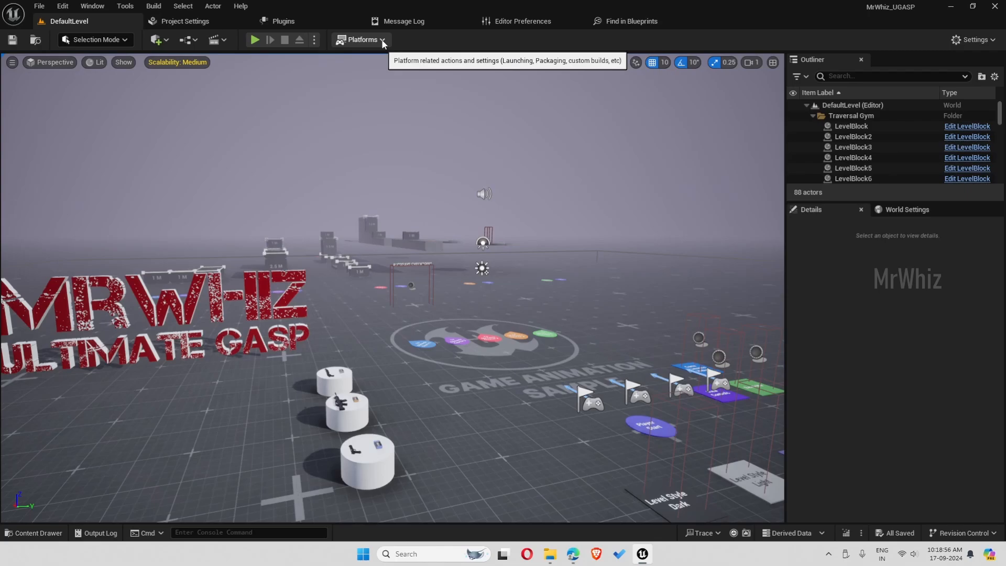
- Package the project for Windows from the Platforms menu, confirming the output directory
{"action": "left_click", "coordinate": [361, 40]}
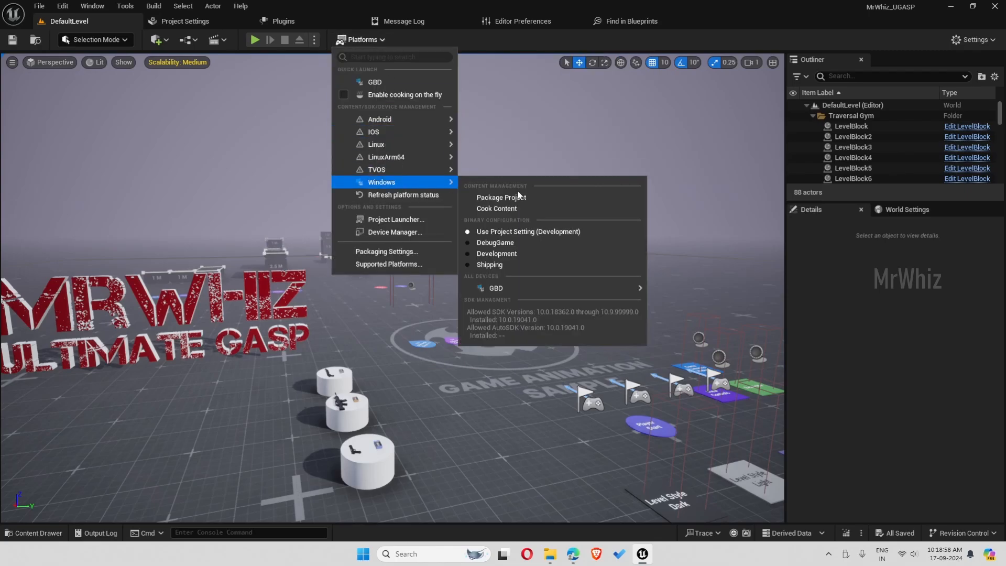
{"action": "mouse_move", "coordinate": [502, 198]}
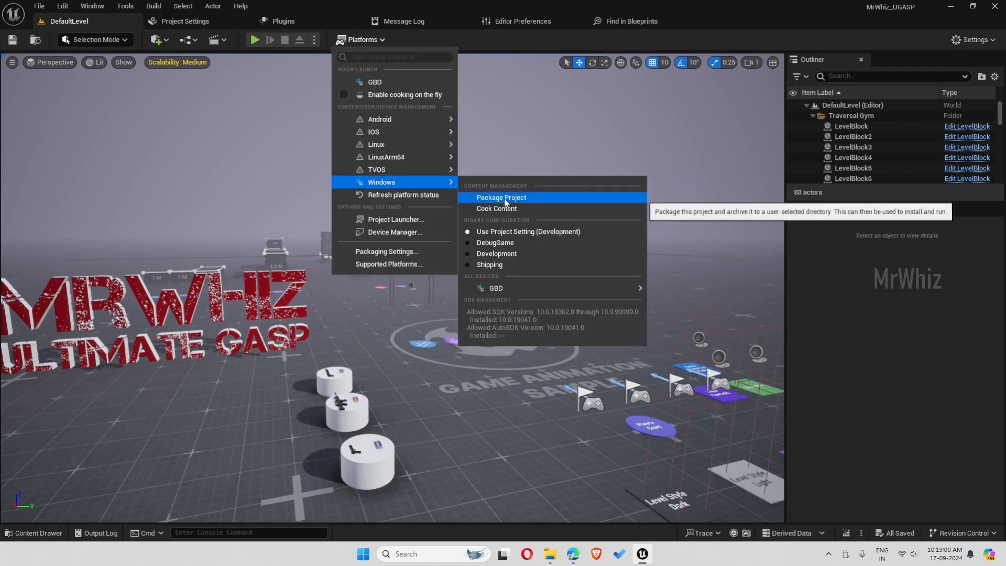
{"action": "left_click", "coordinate": [501, 197]}
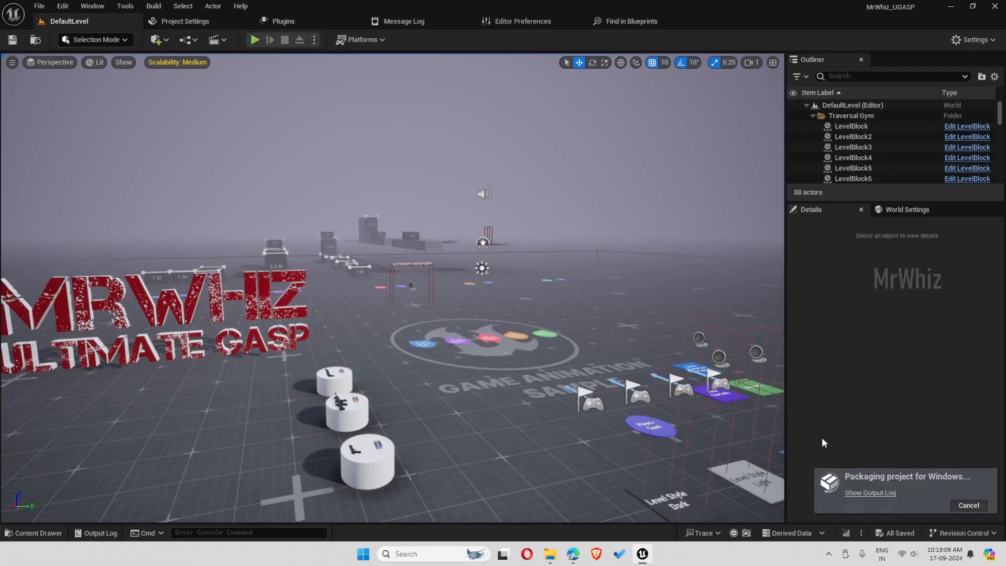
- Show the Output Log from the packaging notification
{"action": "left_click", "coordinate": [92, 6]}
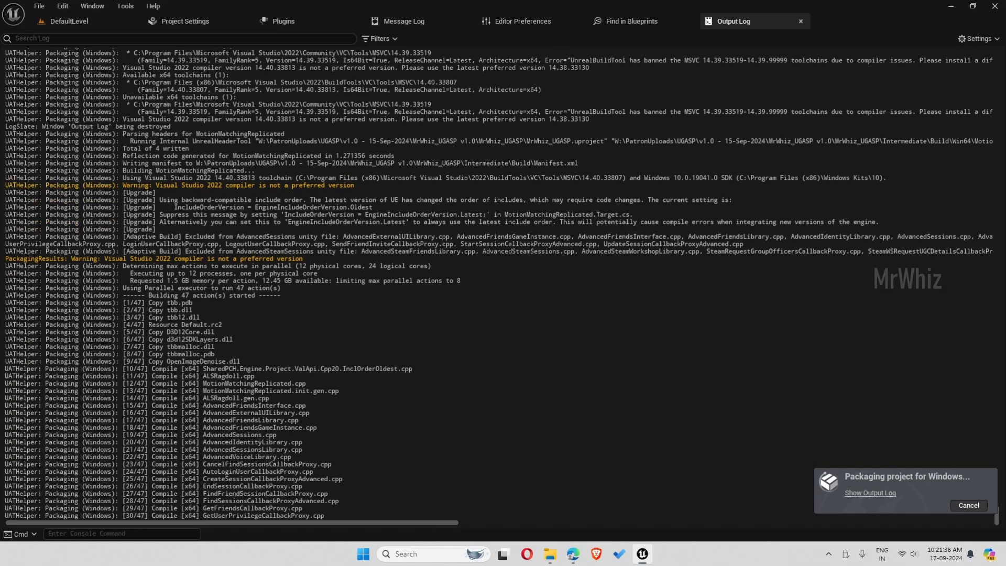
- Follow the Output Log down until it reports BUILD SUCCESSFUL with ExitCode=0
{"action": "scroll", "scroll_direction": "down", "scroll_amount": 3}
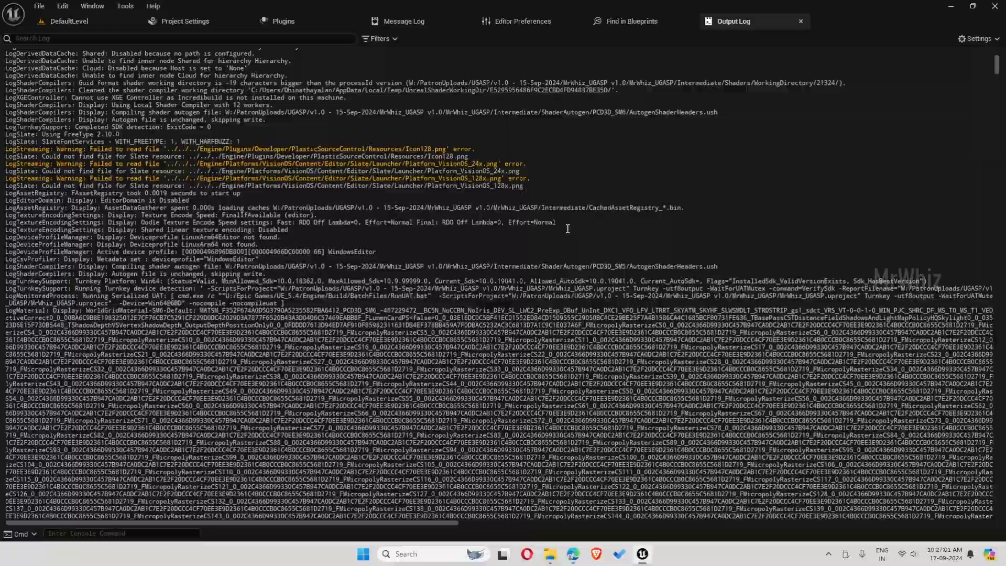
{"action": "scroll", "scroll_direction": "down", "scroll_amount": 3}
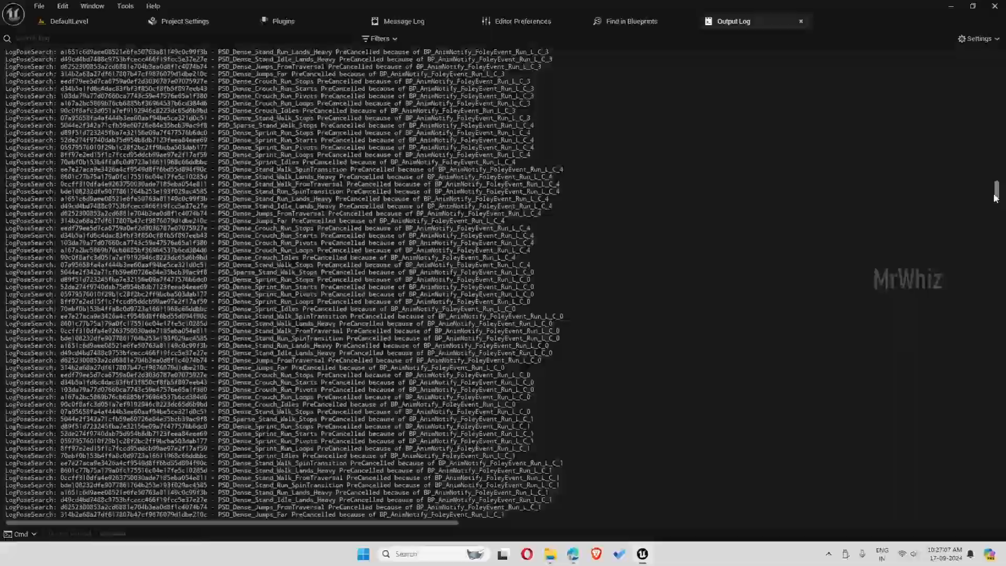
{"action": "scroll", "scroll_direction": "down", "scroll_amount": 3}
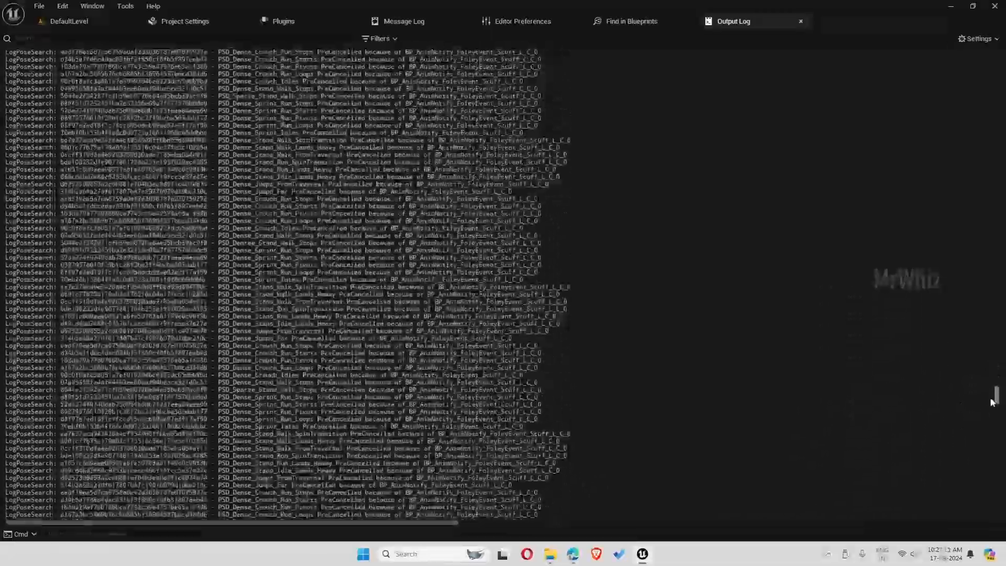
{"action": "scroll", "scroll_direction": "down", "scroll_amount": 3}
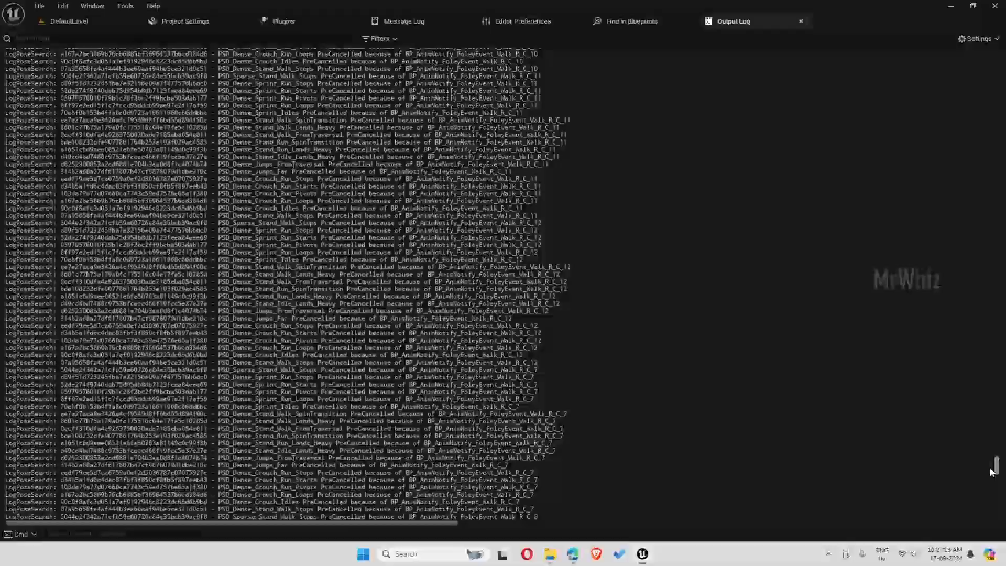
{"action": "scroll", "scroll_direction": "down", "scroll_amount": 3}
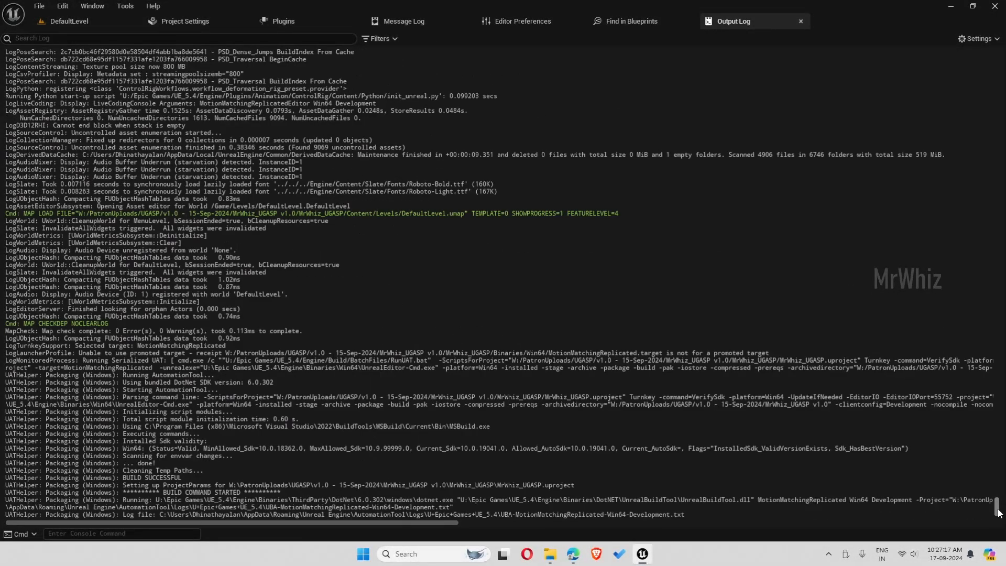
{"action": "scroll", "scroll_direction": "down", "scroll_amount": 3}
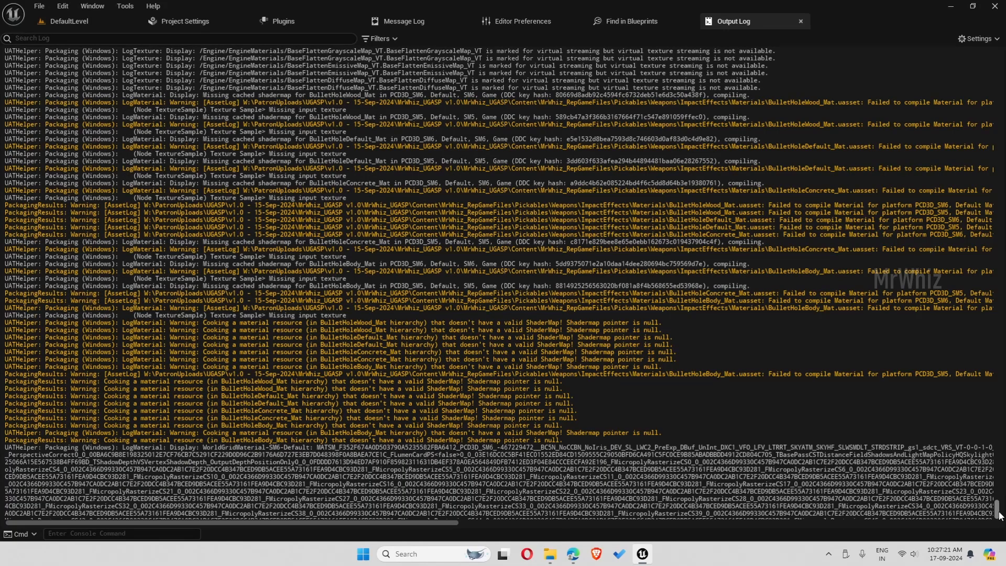
{"action": "mouse_move", "coordinate": [887, 428]}
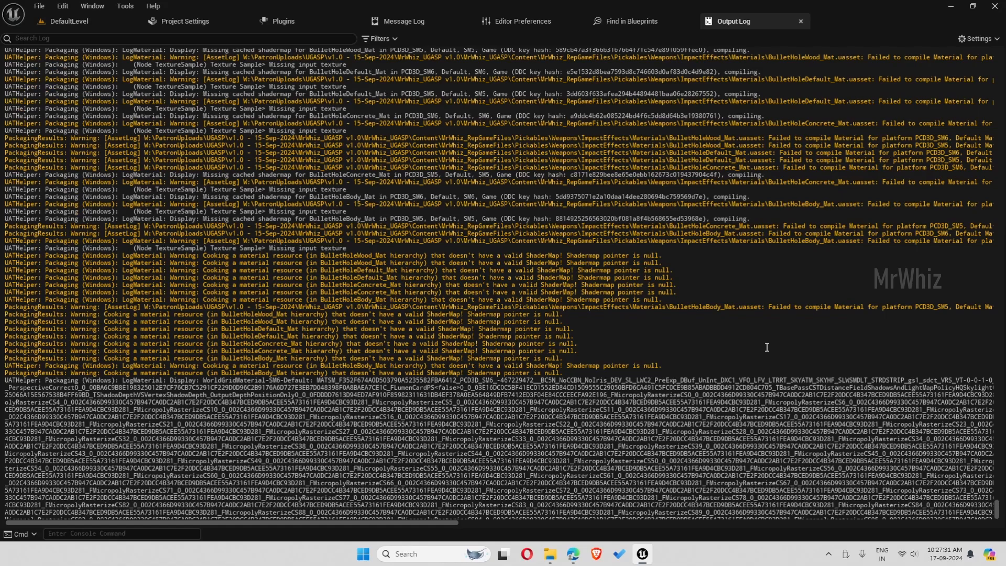
{"action": "mouse_move", "coordinate": [721, 328]}
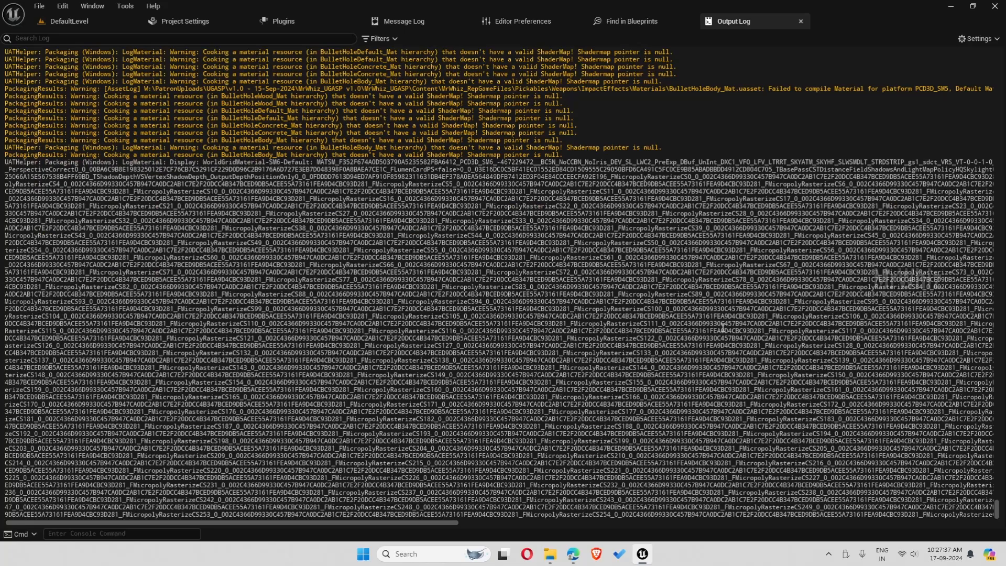
{"action": "scroll", "scroll_direction": "down", "scroll_amount": 3}
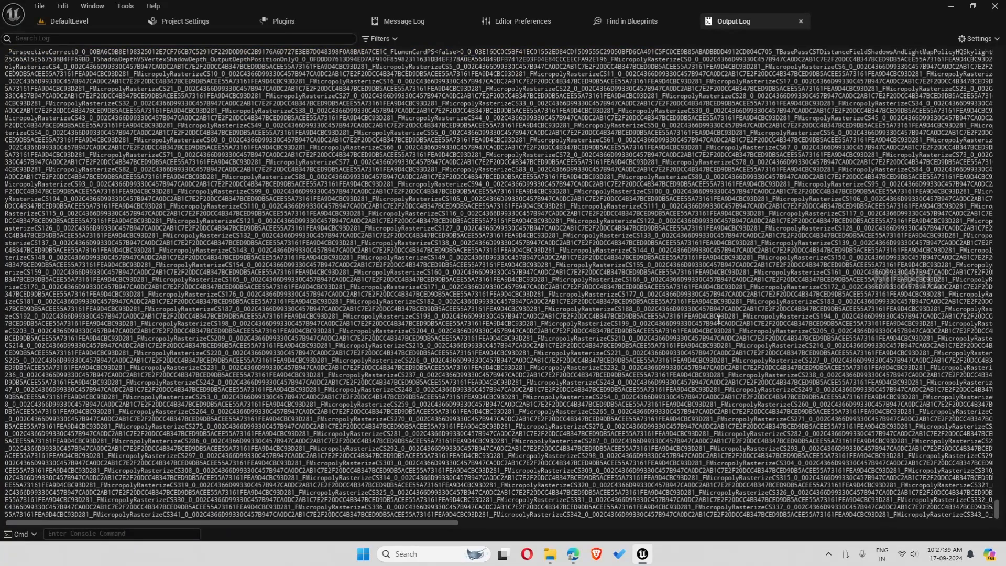
{"action": "scroll", "scroll_direction": "down", "scroll_amount": 3}
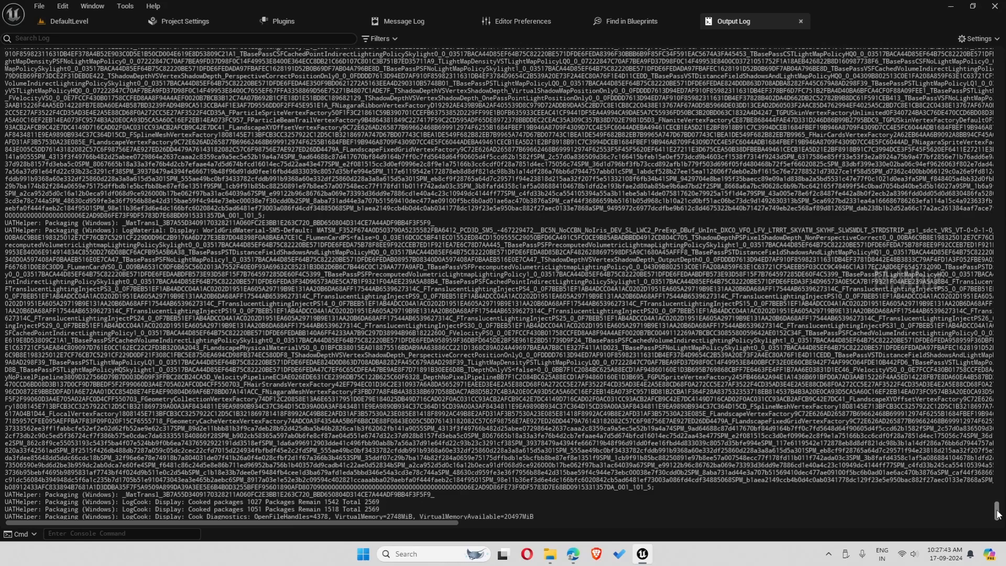
{"action": "scroll", "scroll_direction": "down", "scroll_amount": 3}
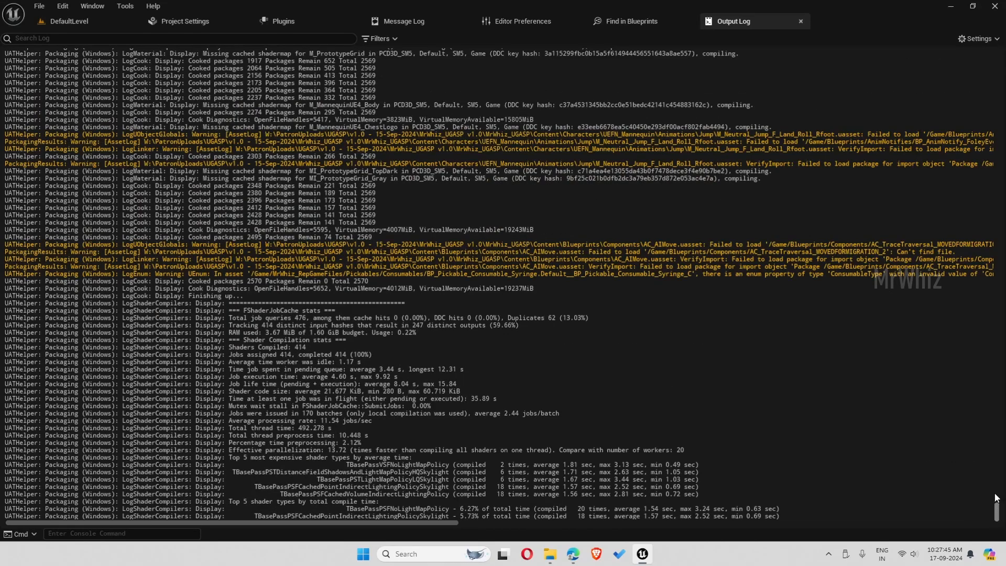
{"action": "scroll", "scroll_direction": "down", "scroll_amount": 3}
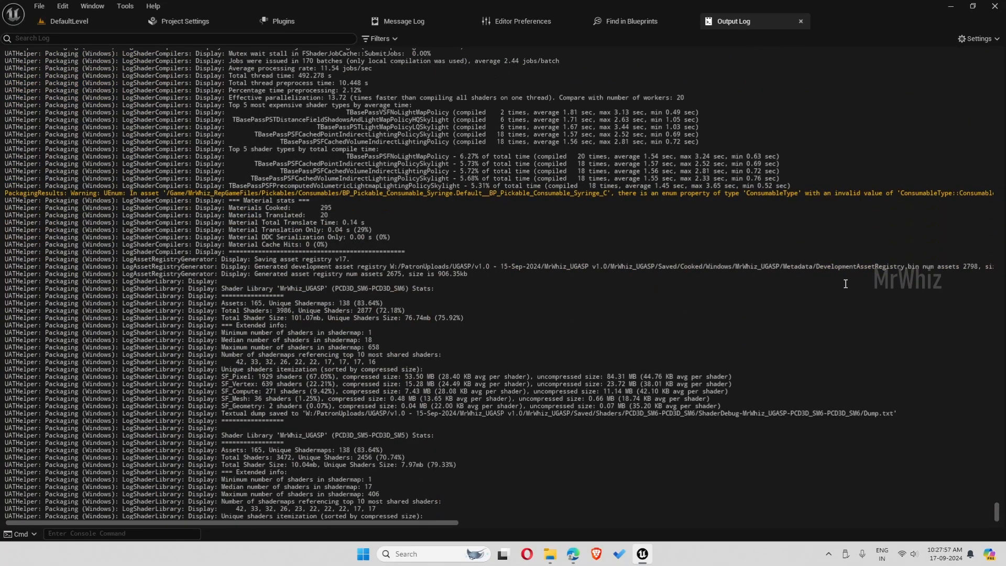
{"action": "scroll", "scroll_direction": "down", "scroll_amount": 3}
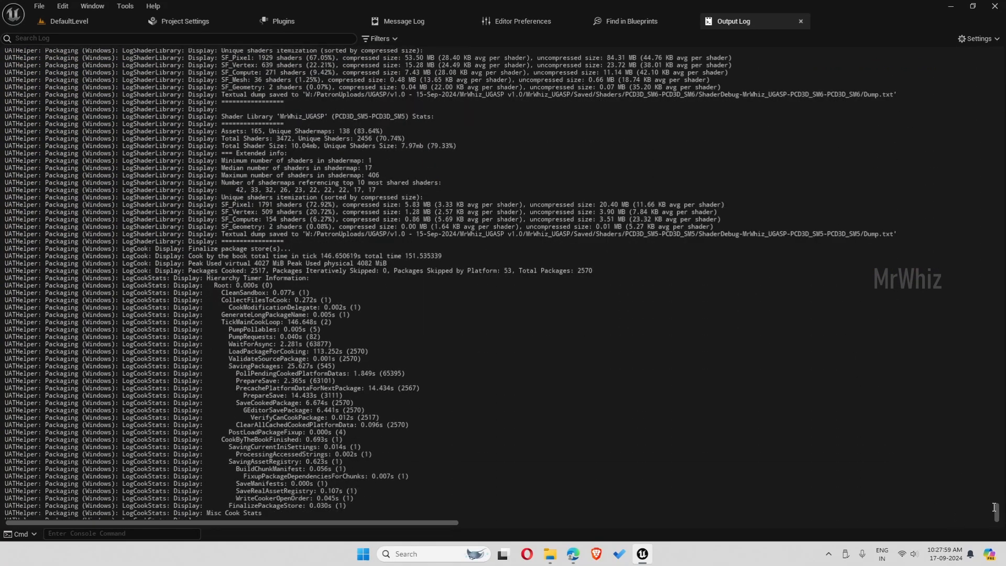
{"action": "scroll", "scroll_direction": "down", "scroll_amount": 3}
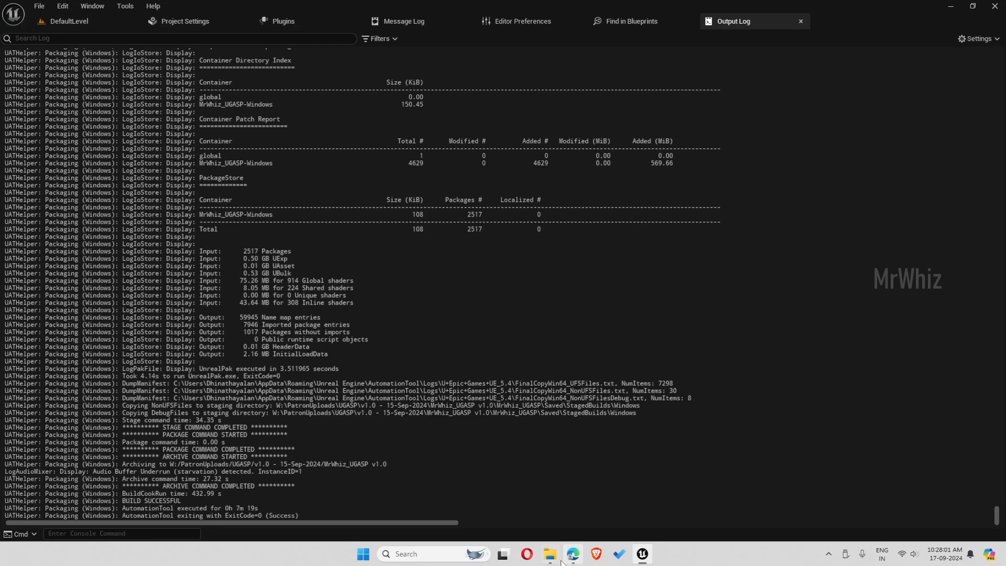
- Launch MotionMatchingReplicated.exe from the packaged Windows build folder
{"action": "left_click", "coordinate": [548, 553]}
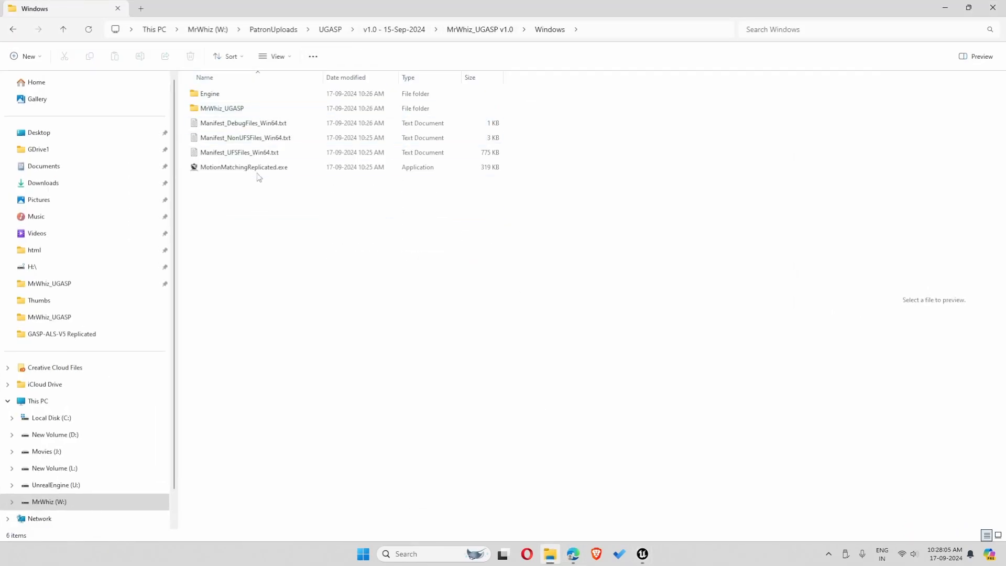
{"action": "left_click", "coordinate": [256, 166]}
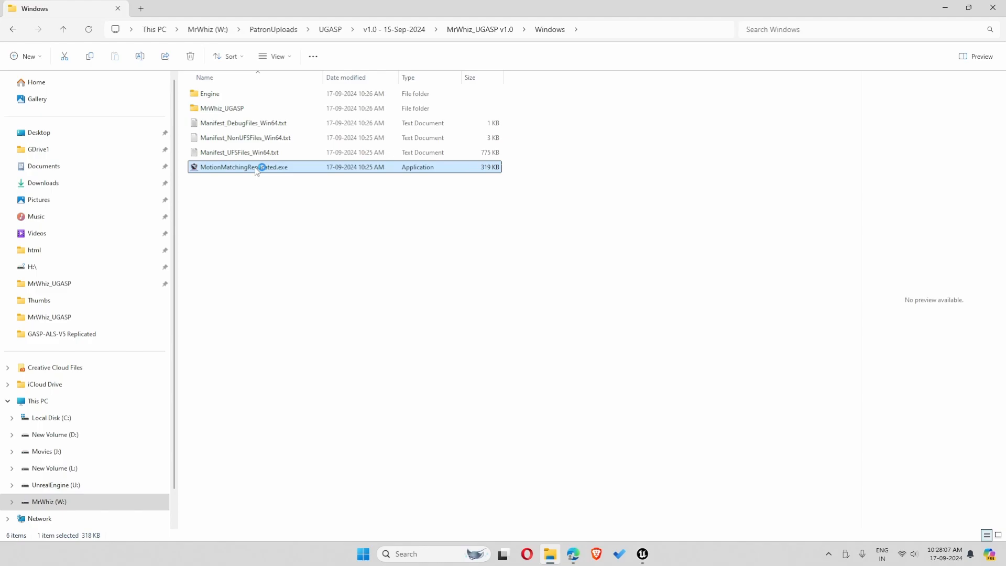
{"action": "double_click", "coordinate": [244, 166]}
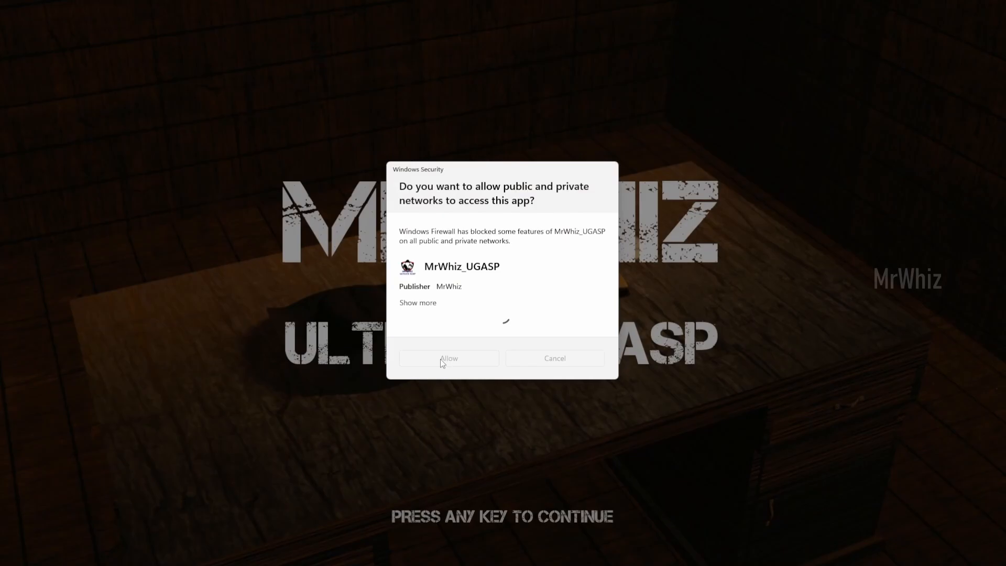
- Allow network access, pass the title screen and start a NEW GAME
{"action": "left_click", "coordinate": [448, 358]}
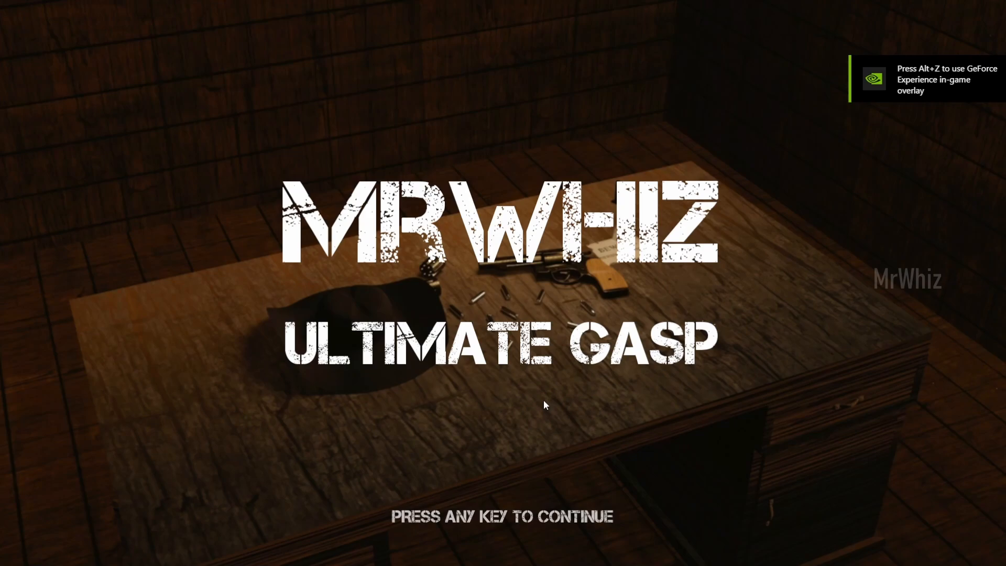
{"action": "key", "text": "enter"}
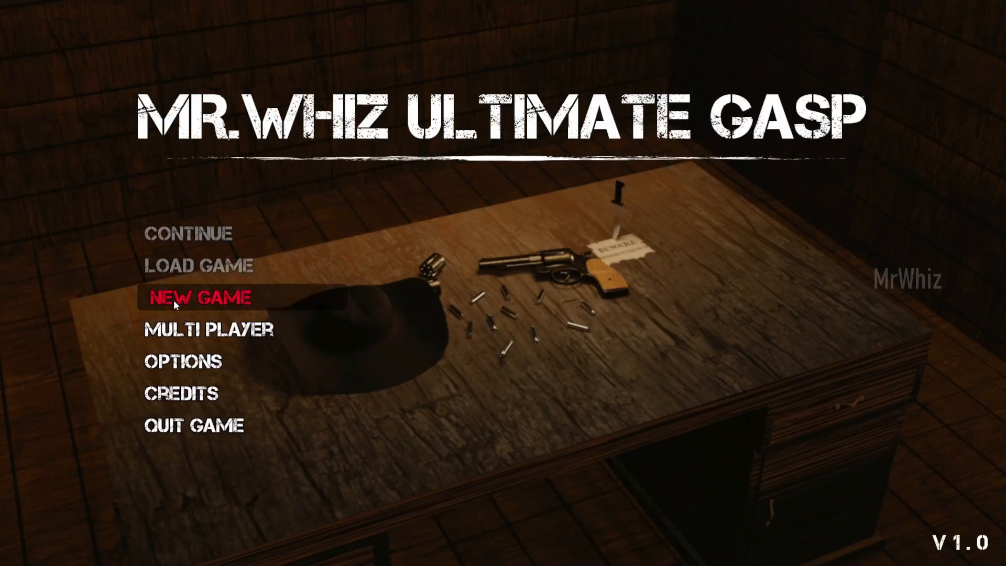
{"action": "left_click", "coordinate": [198, 296]}
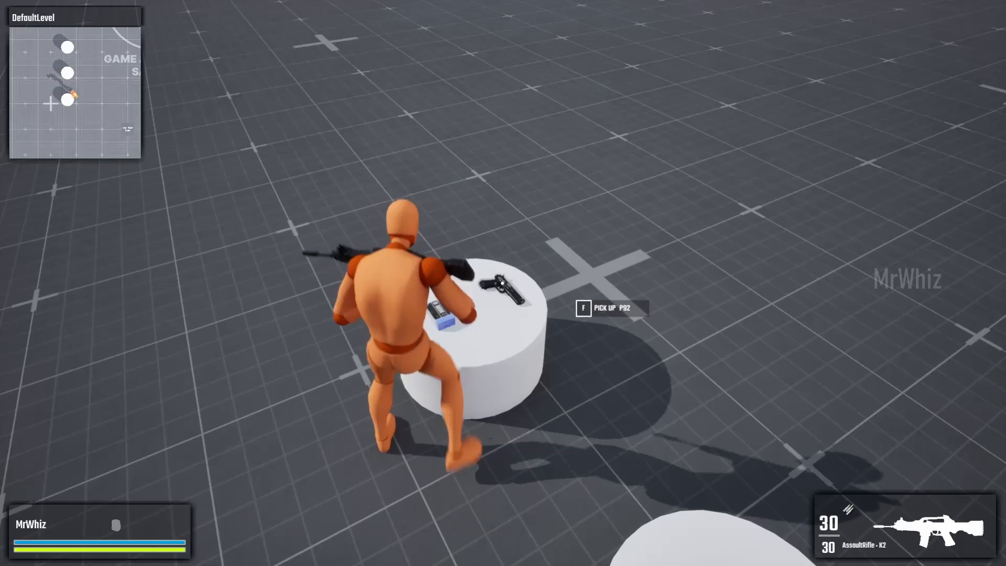
- Pick up the P92 pistol with F and fire the assault rifle around the level
{"action": "key", "text": "f"}
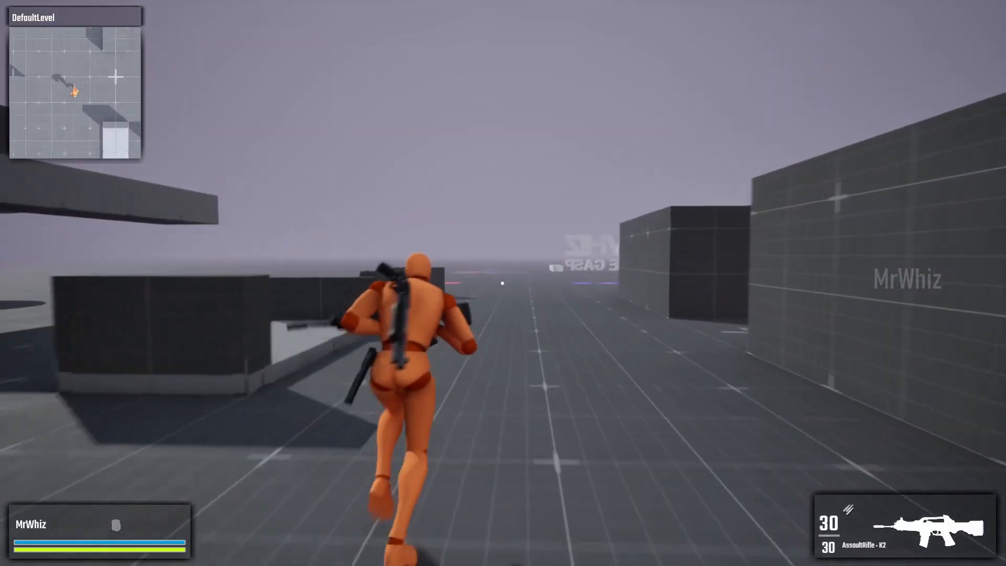
{"action": "left_click", "coordinate": [503, 283]}
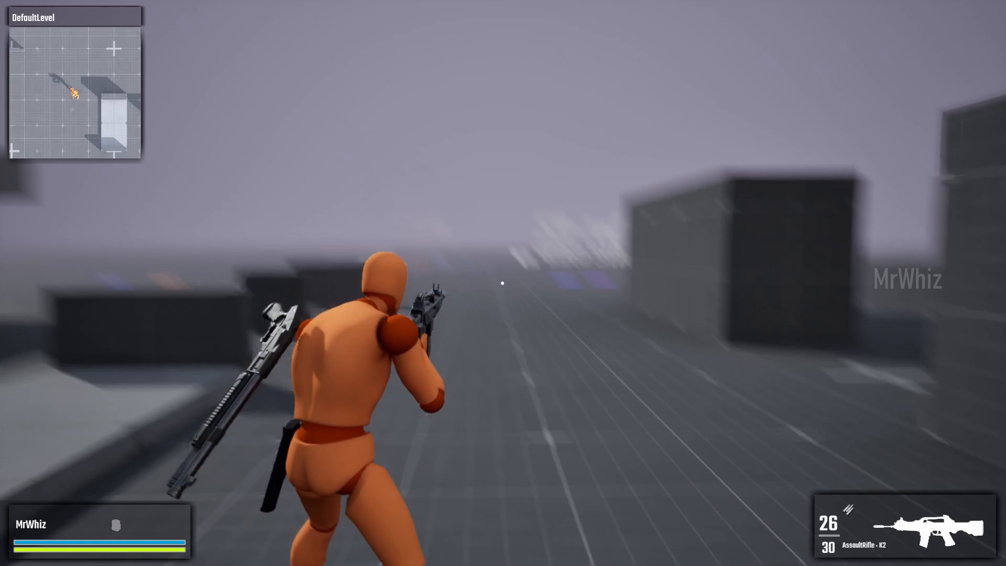
{"action": "left_click", "coordinate": [503, 283]}
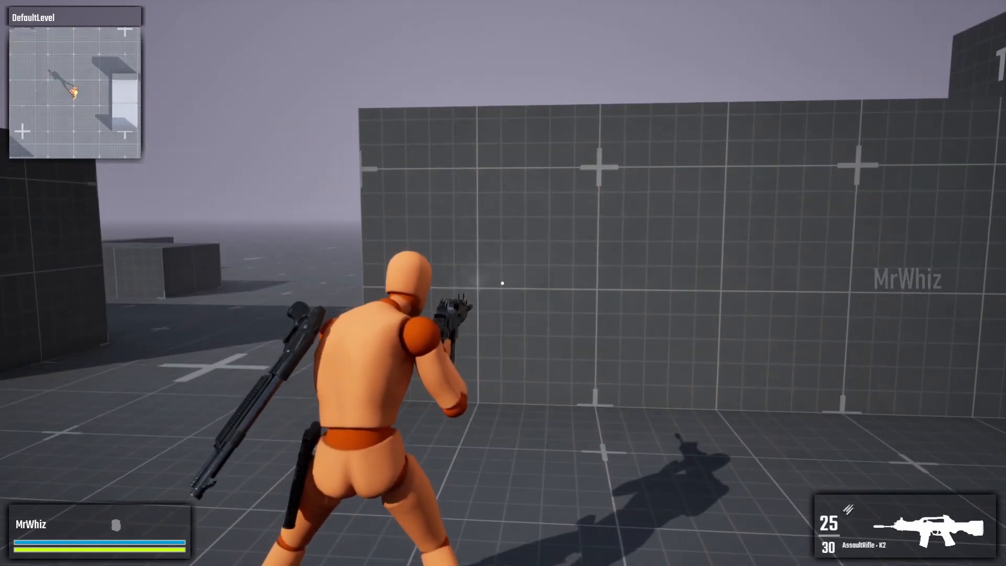
{"action": "left_click", "coordinate": [502, 283]}
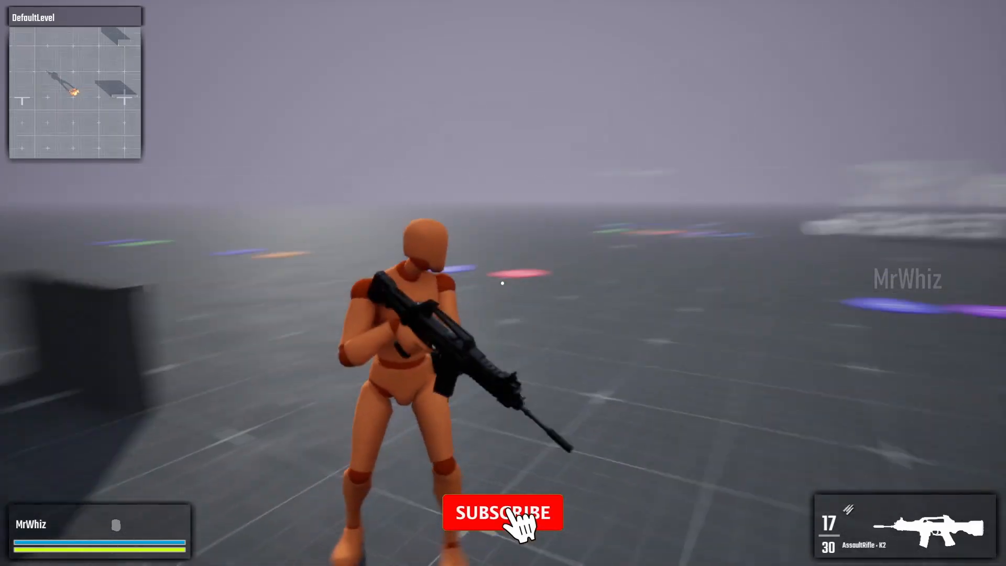
{"action": "left_click", "coordinate": [502, 512]}
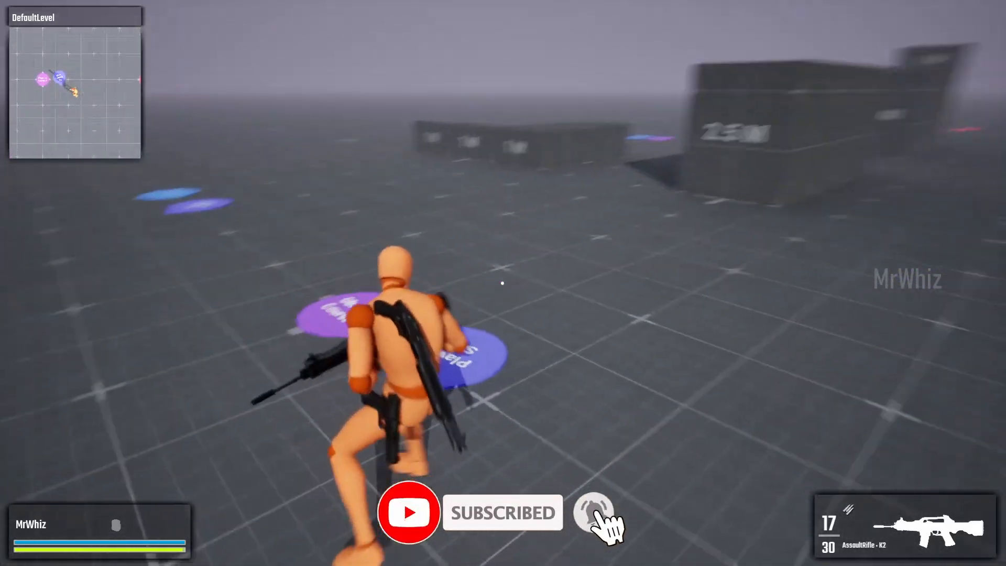